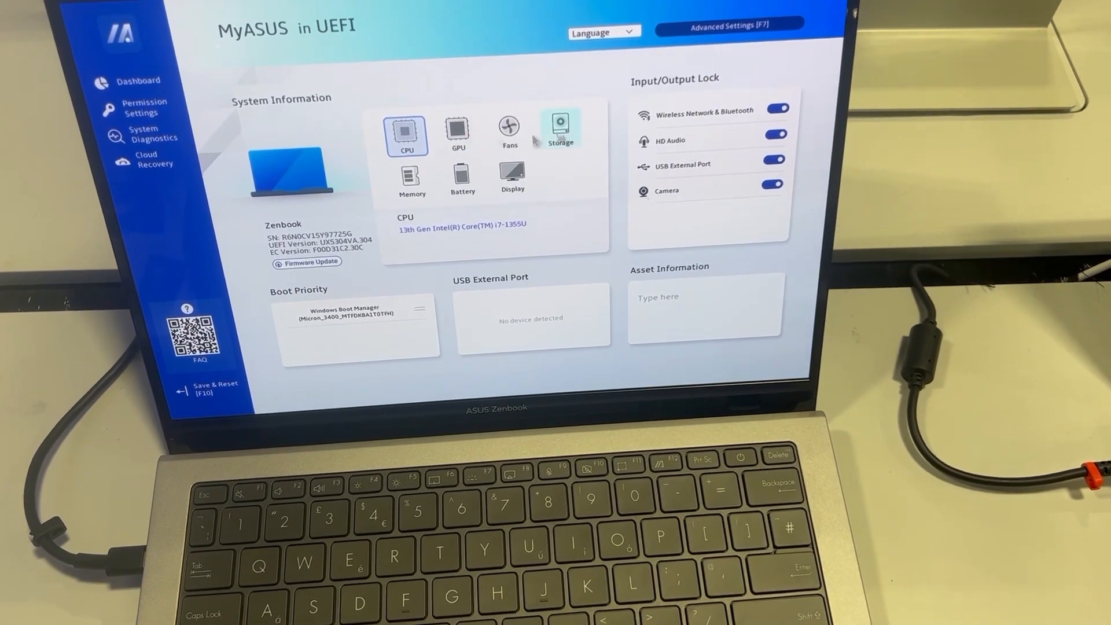
- Enter Advanced Settings and request Save Changes and Exit from the Save & Exit tab
left_click(509, 133)
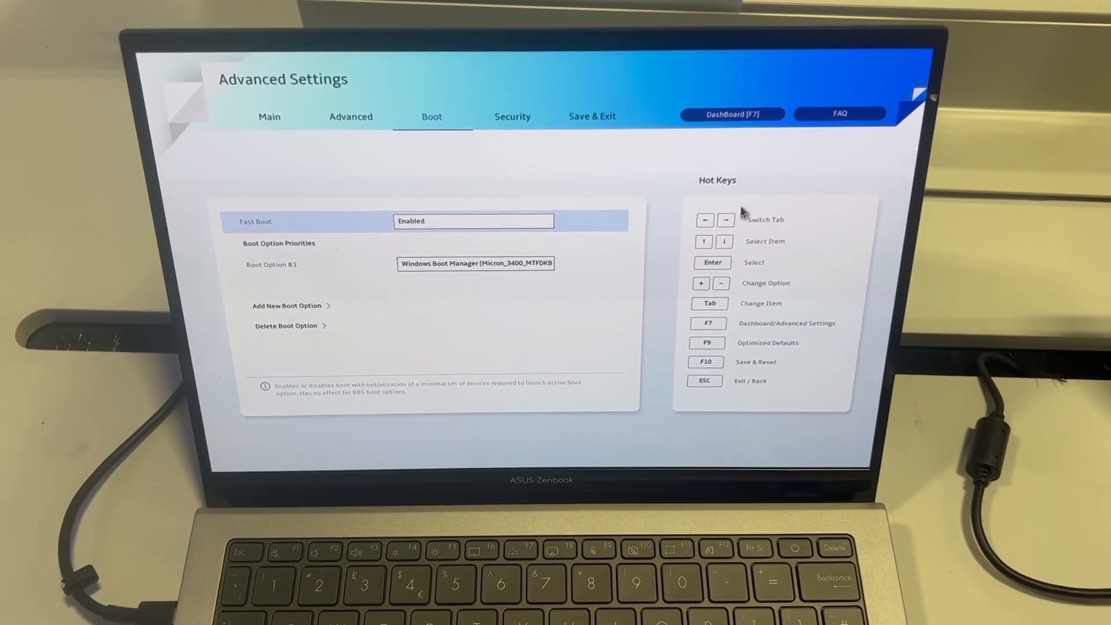
left_click(591, 116)
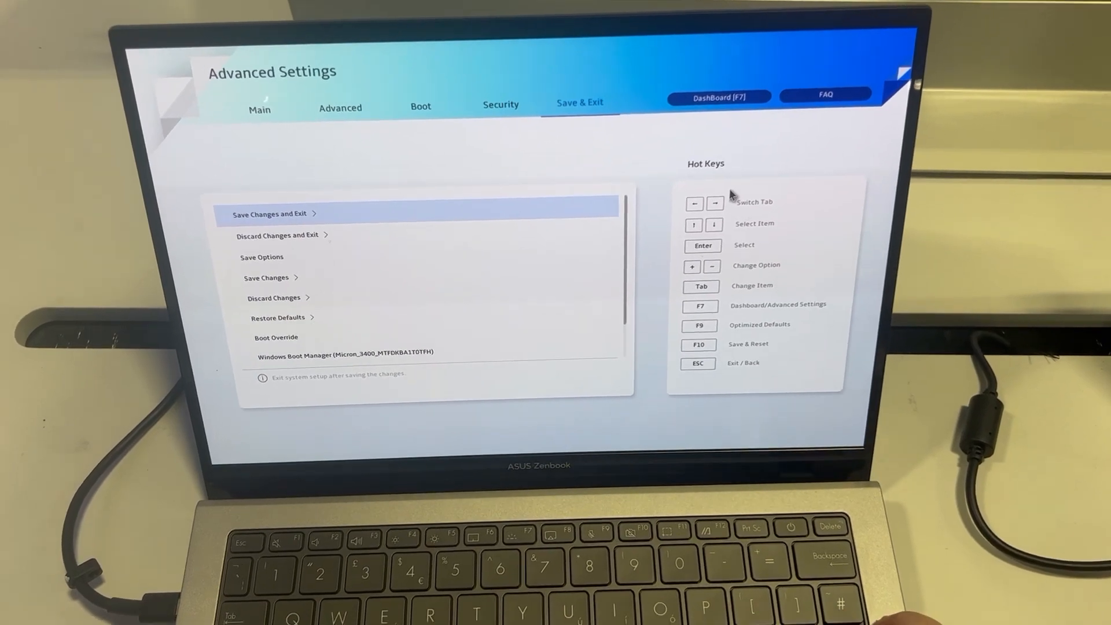
left_click(273, 213)
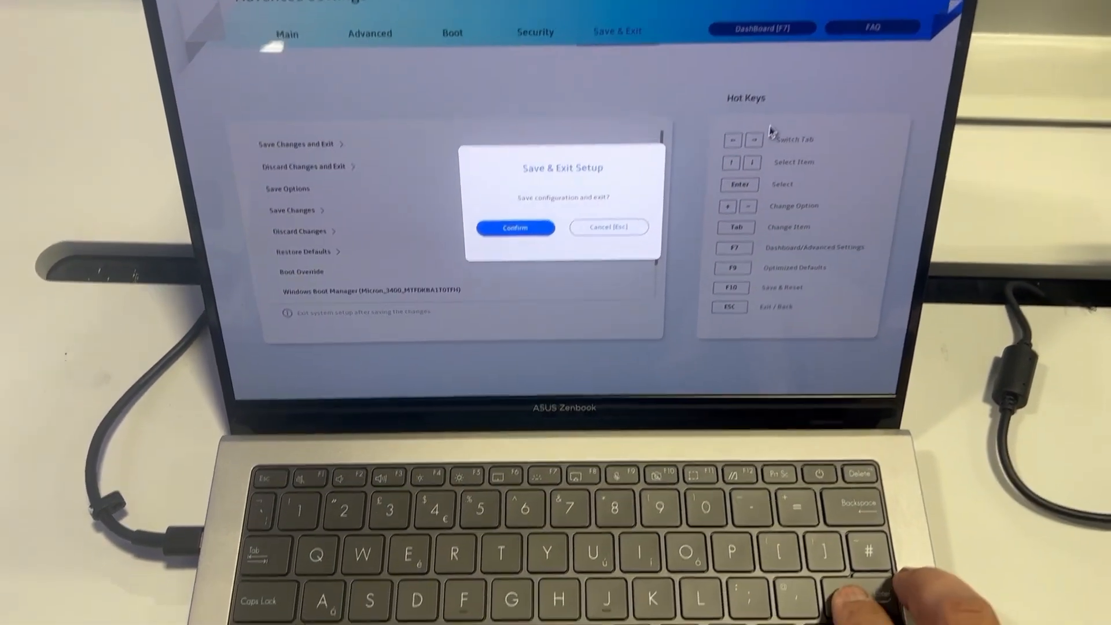
- Confirm the Save & Exit Setup prompt so the laptop reboots
left_click(515, 227)
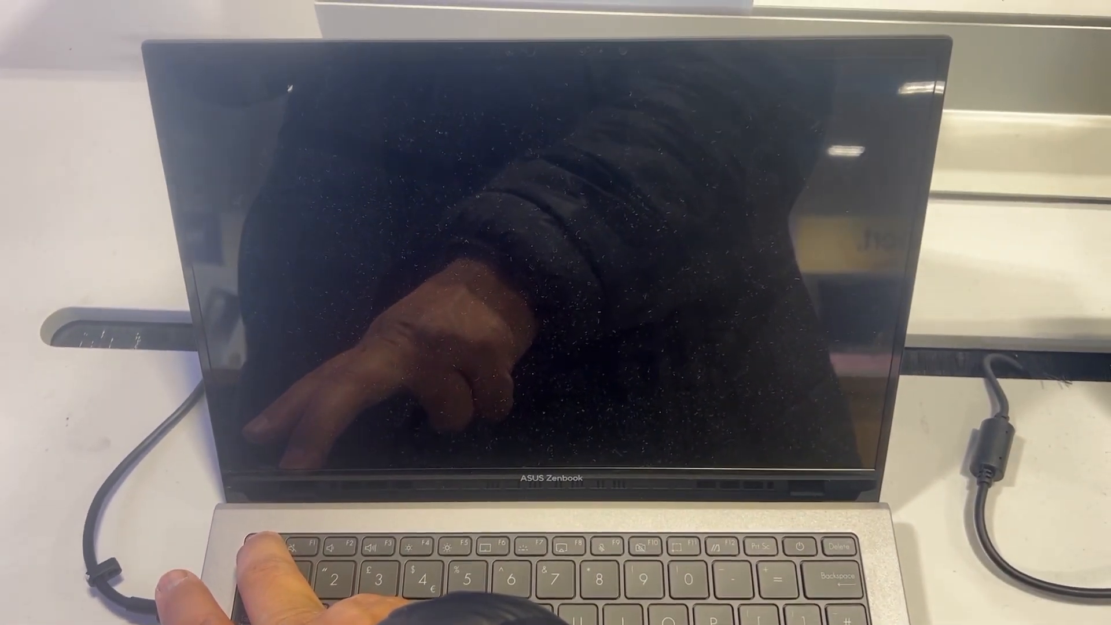